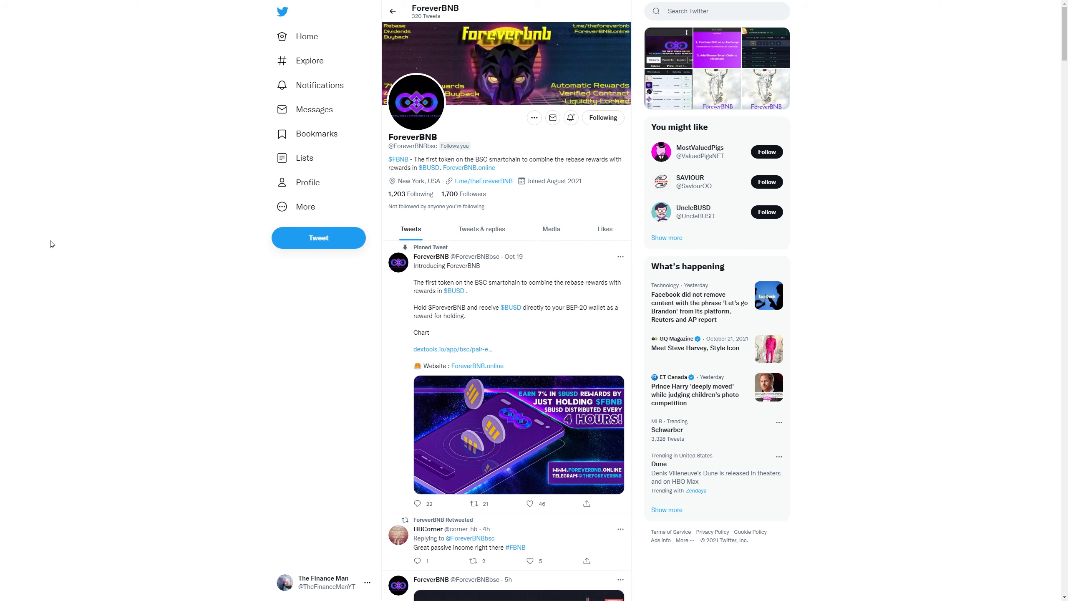
Step: Scroll ForeverBNB's profile, enlarge the '#Poocoin ads are live!' tweet image, then close it
scroll(down, 3)
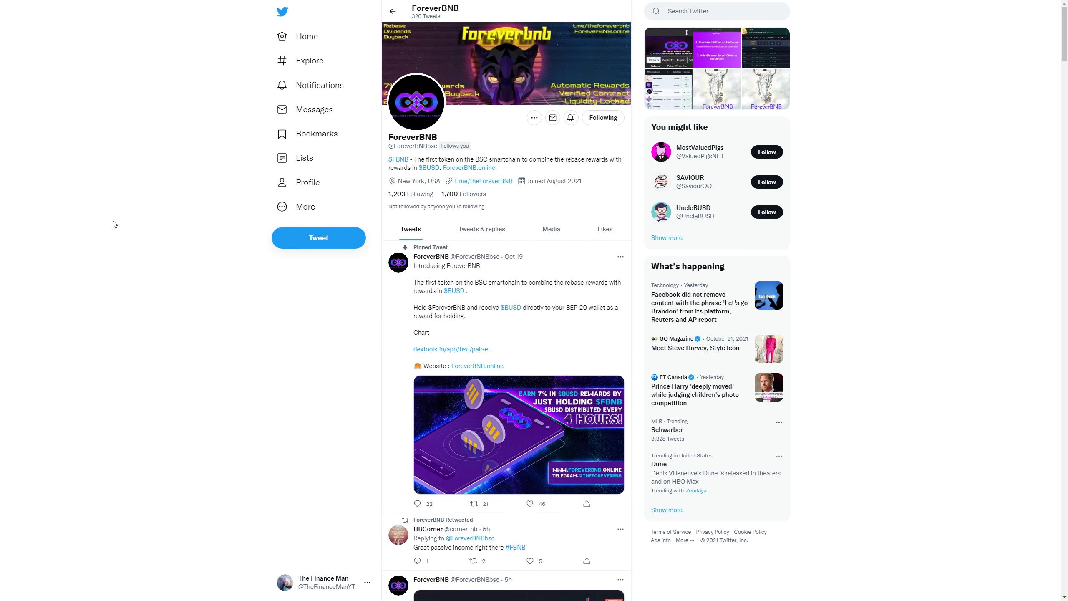
scroll(down, 3)
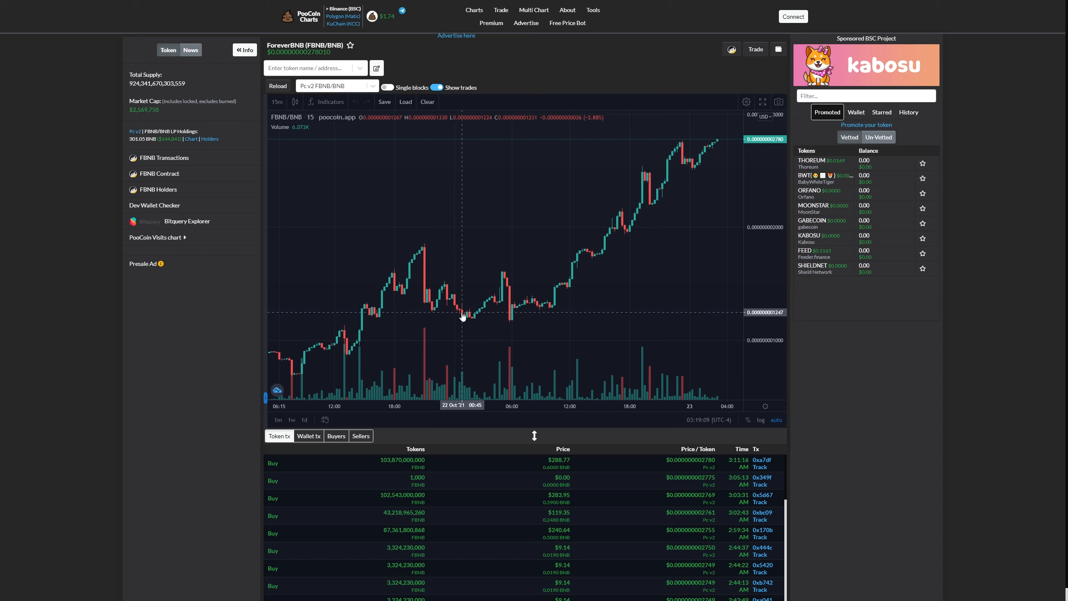
mouse_move(464, 316)
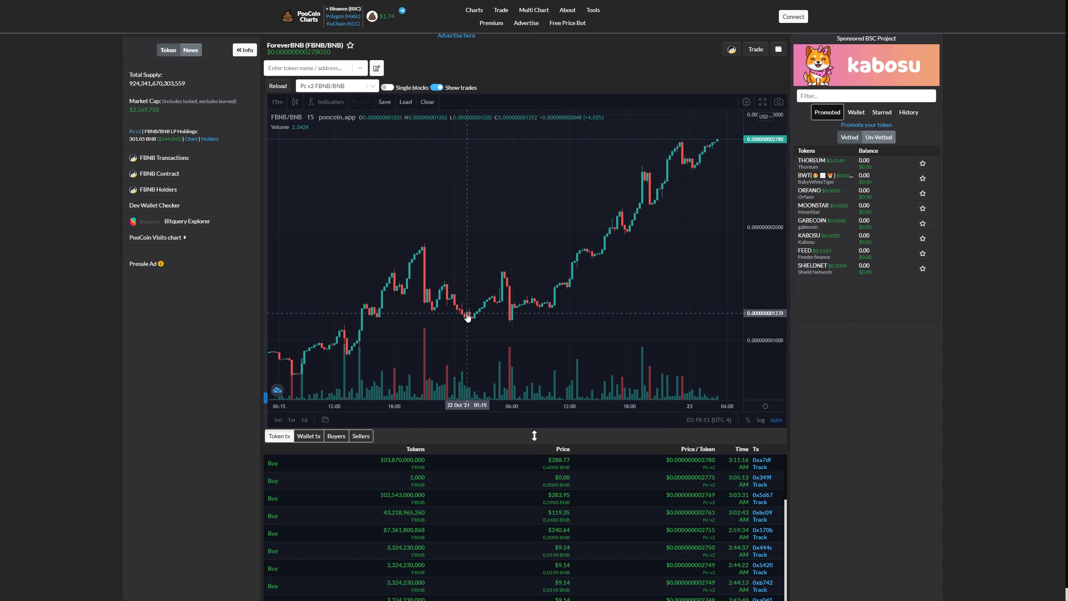
mouse_move(476, 315)
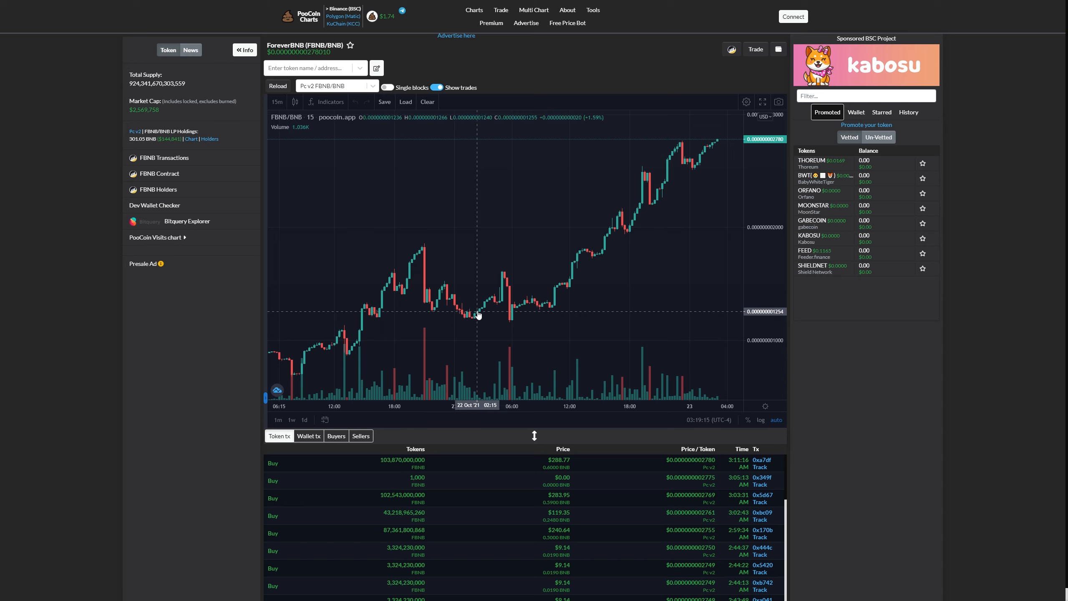
mouse_move(487, 303)
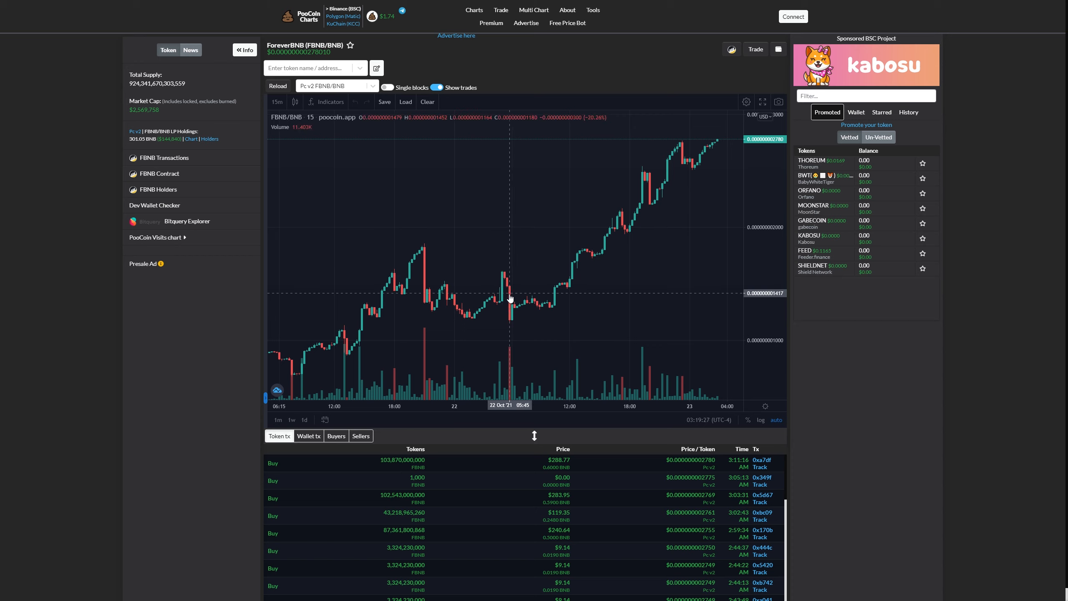
mouse_move(509, 317)
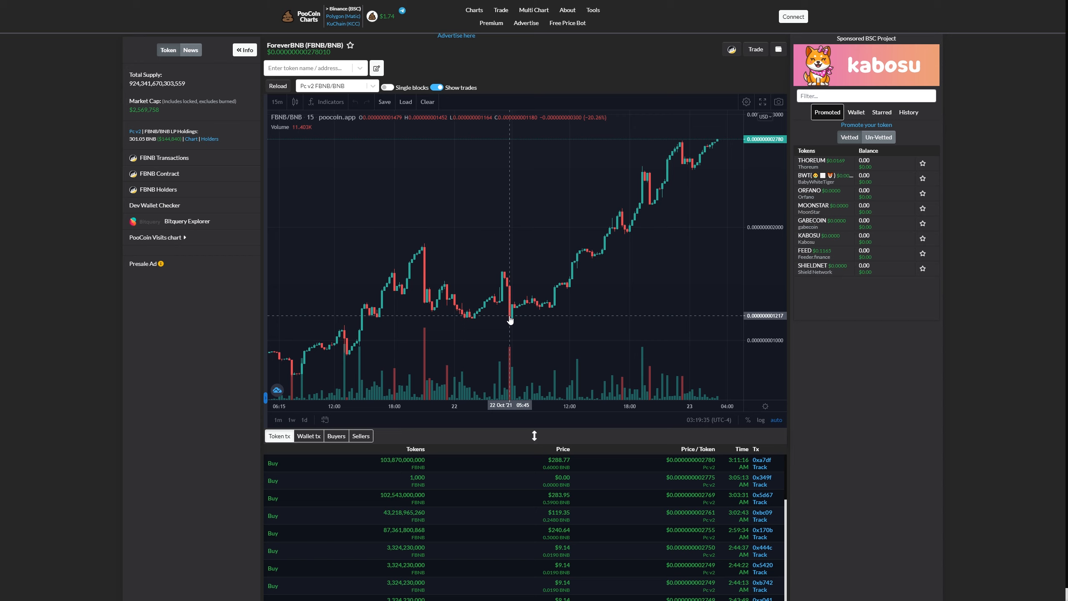
mouse_move(515, 310)
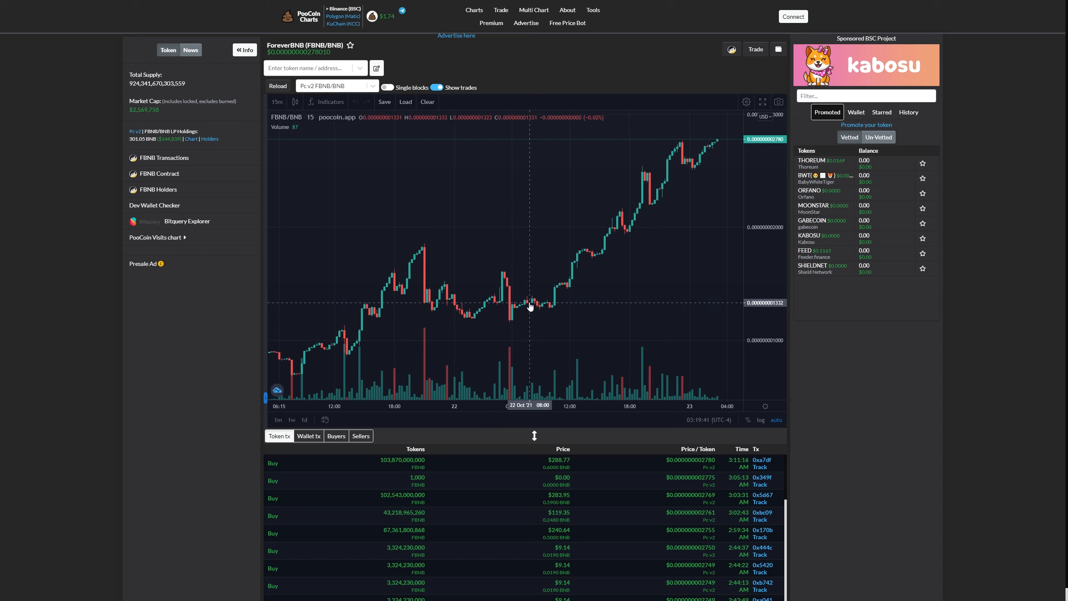
mouse_move(545, 304)
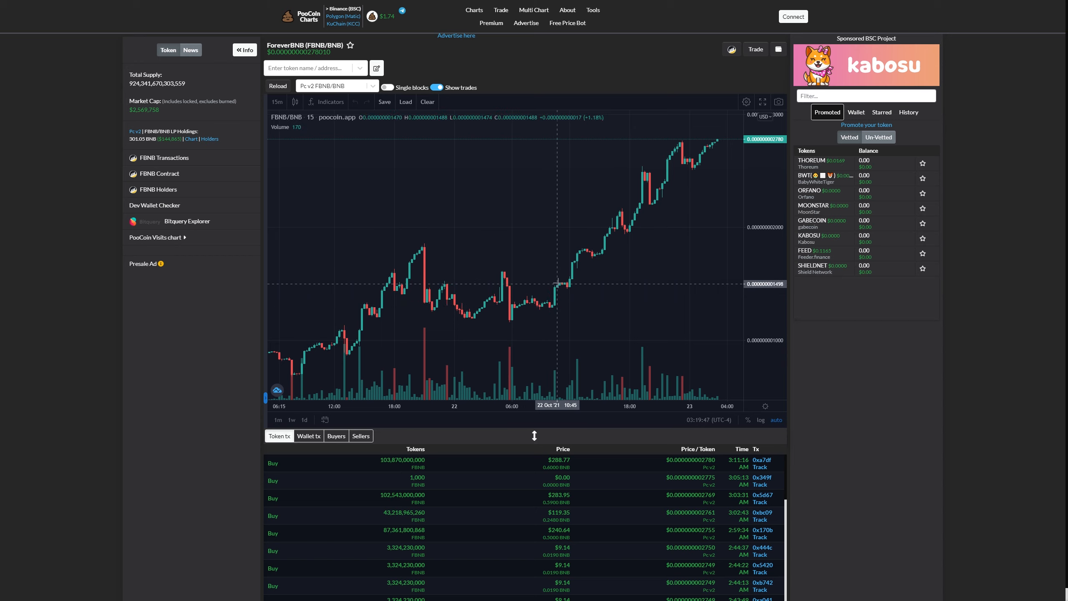
mouse_move(567, 286)
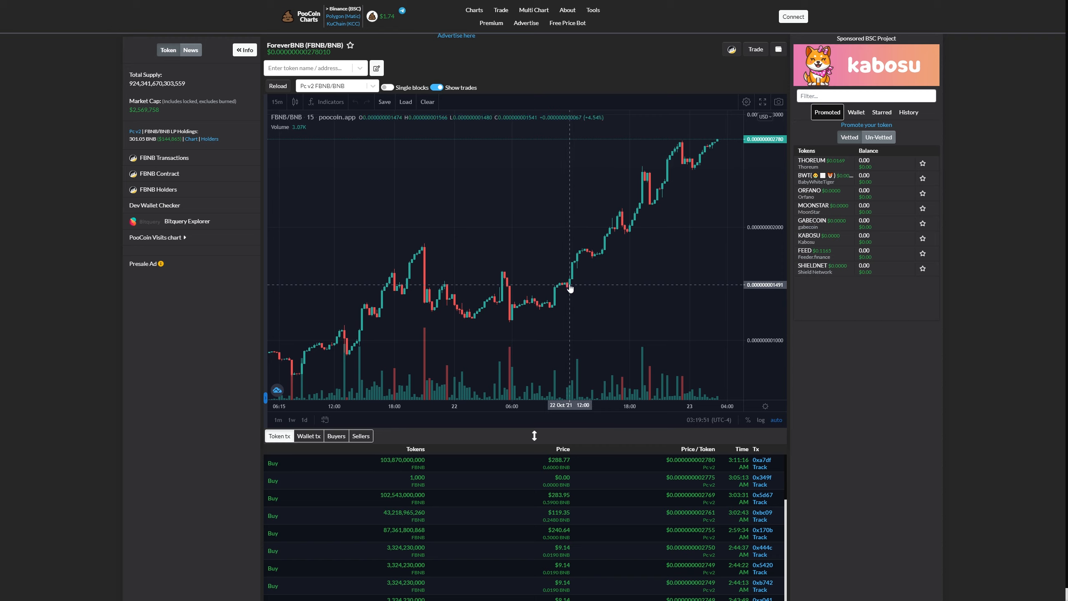
mouse_move(572, 266)
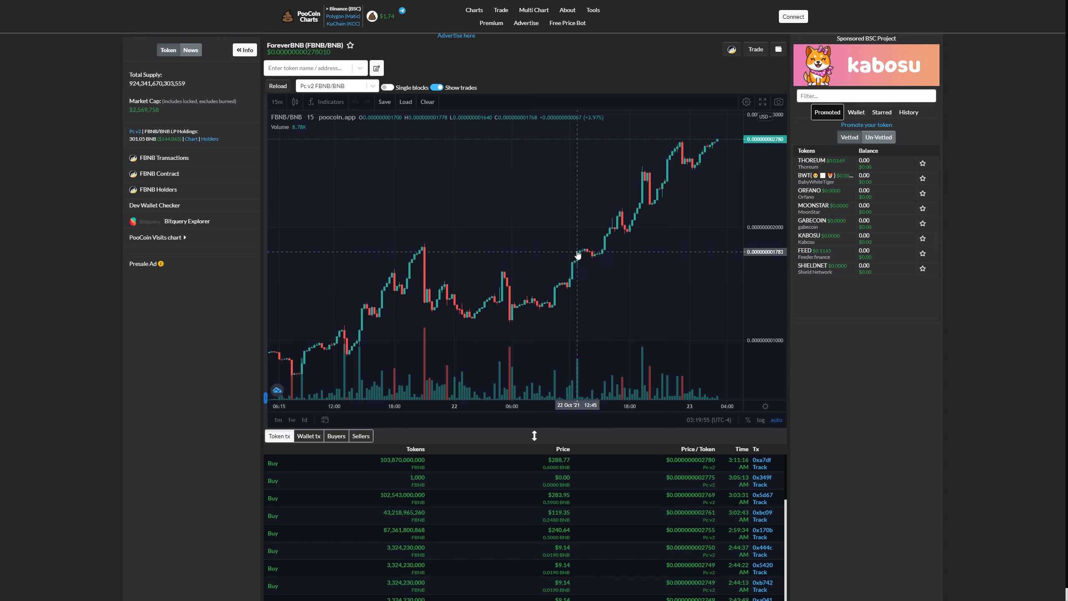
mouse_move(586, 254)
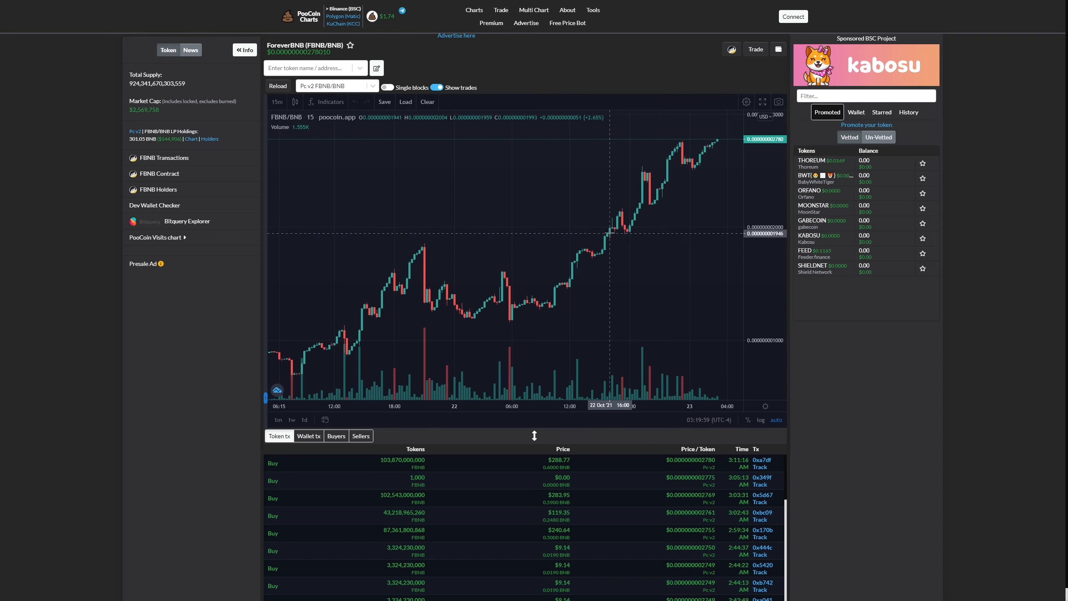
mouse_move(616, 228)
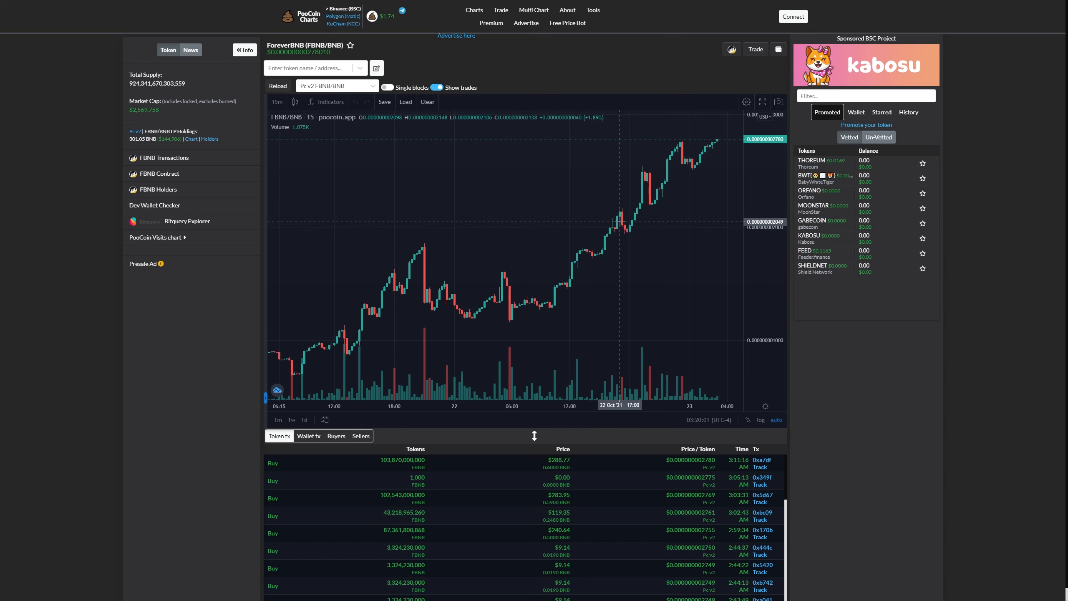
mouse_move(629, 227)
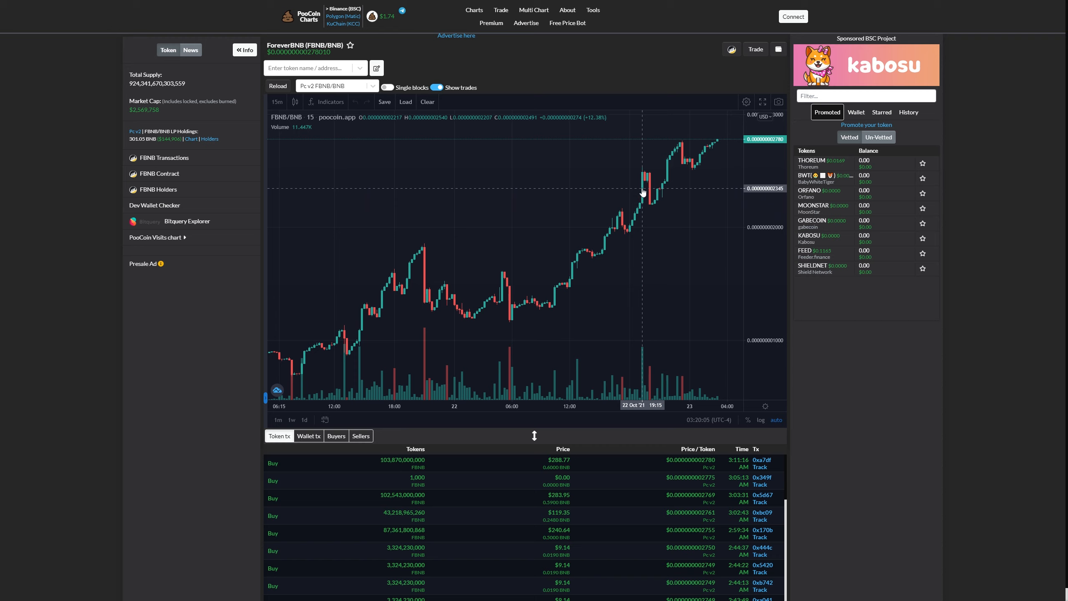
mouse_move(642, 184)
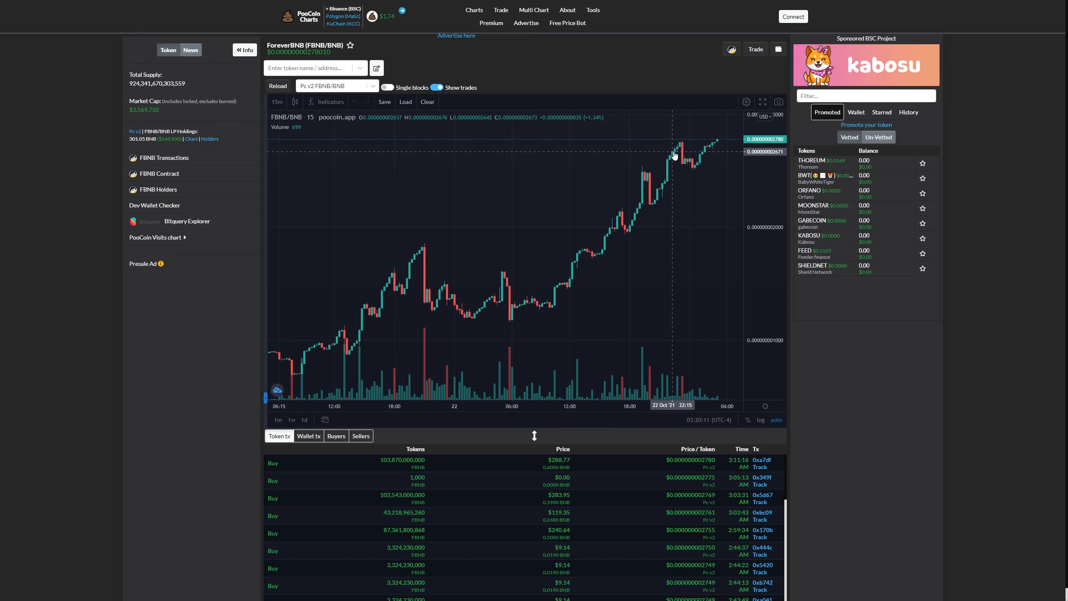
mouse_move(679, 148)
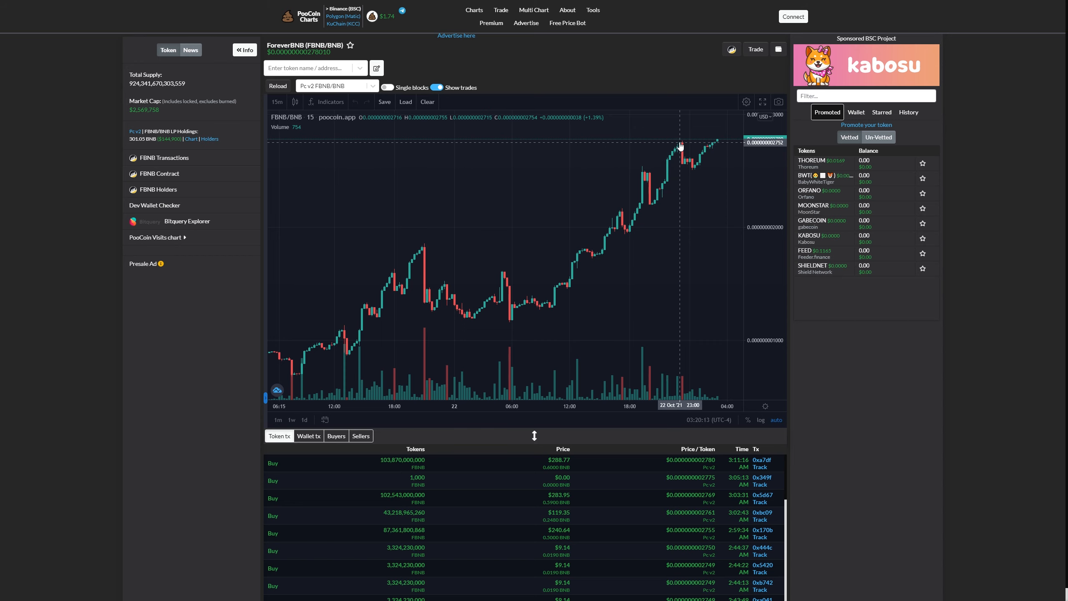
mouse_move(710, 149)
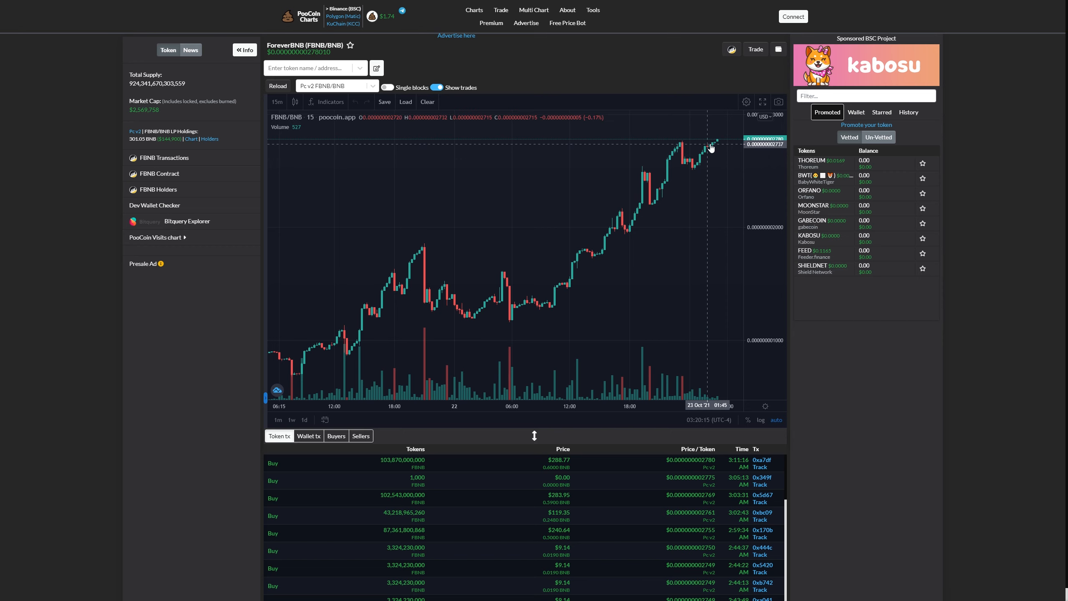
mouse_move(717, 143)
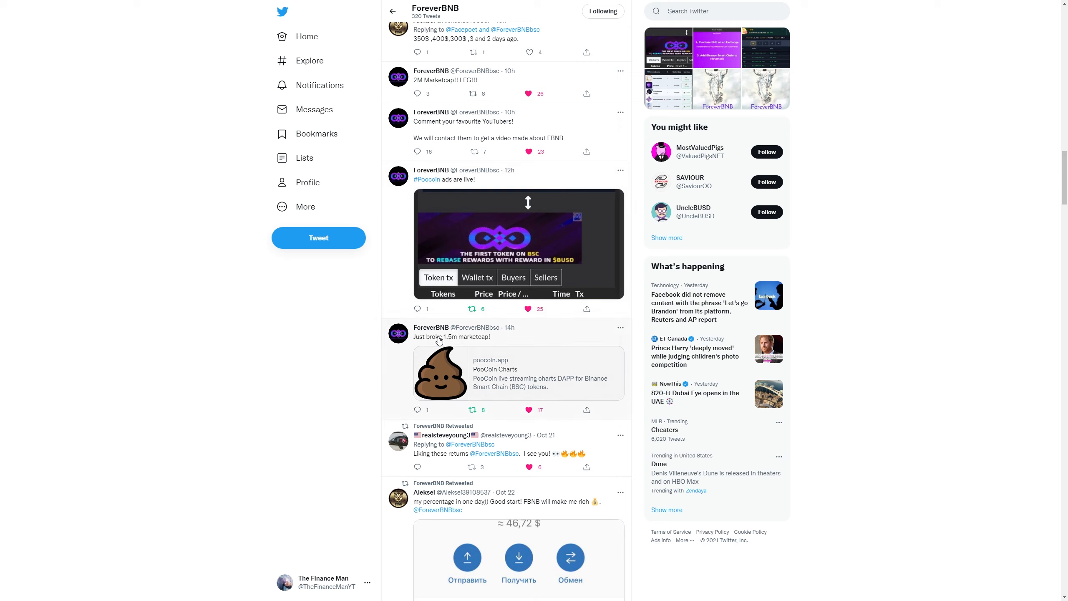
mouse_move(473, 363)
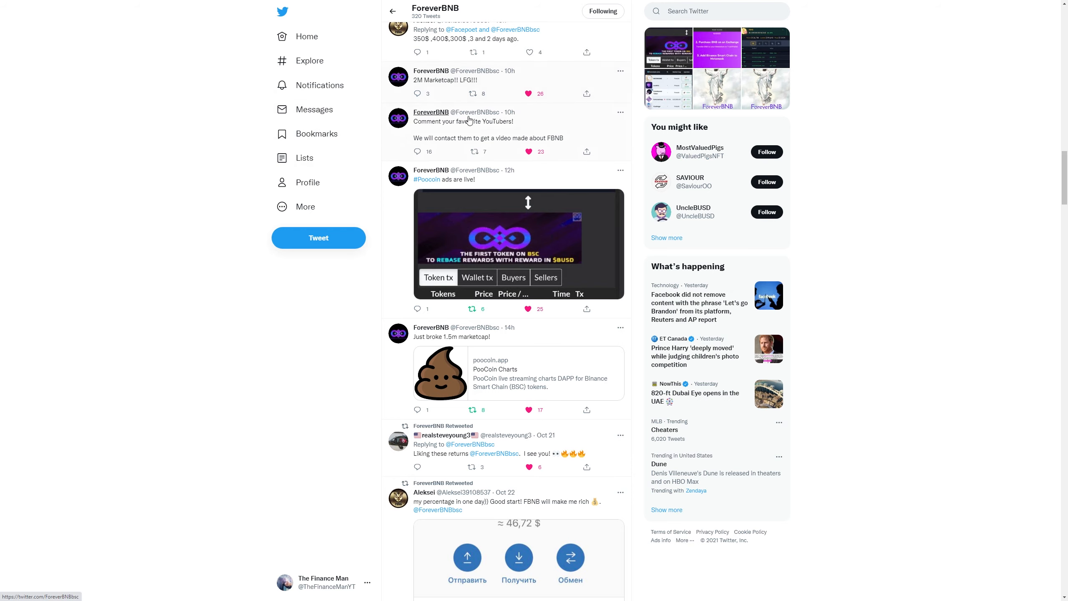
click(518, 238)
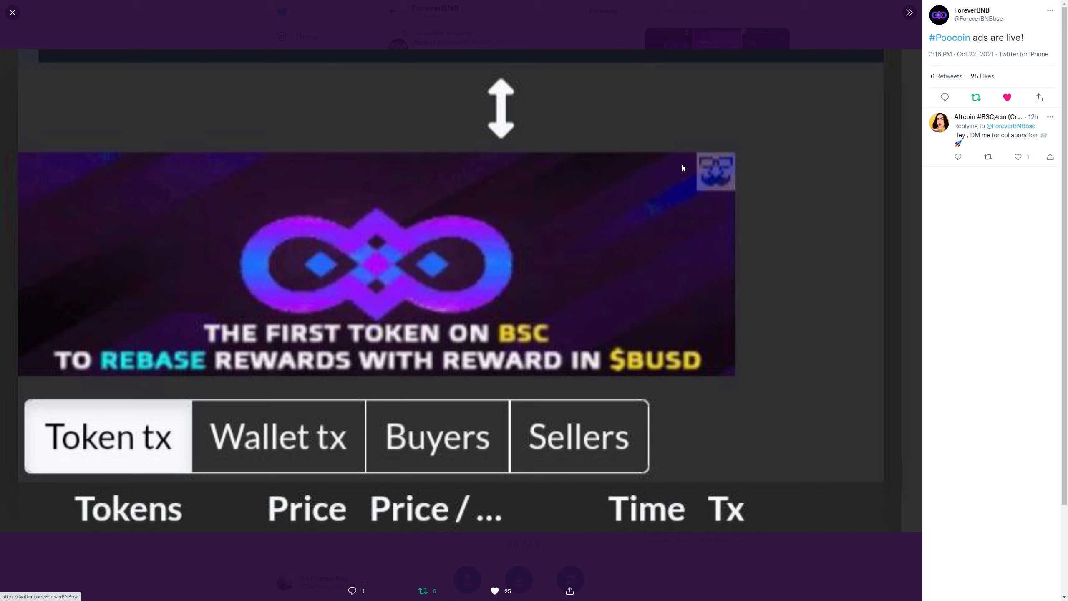
mouse_move(464, 94)
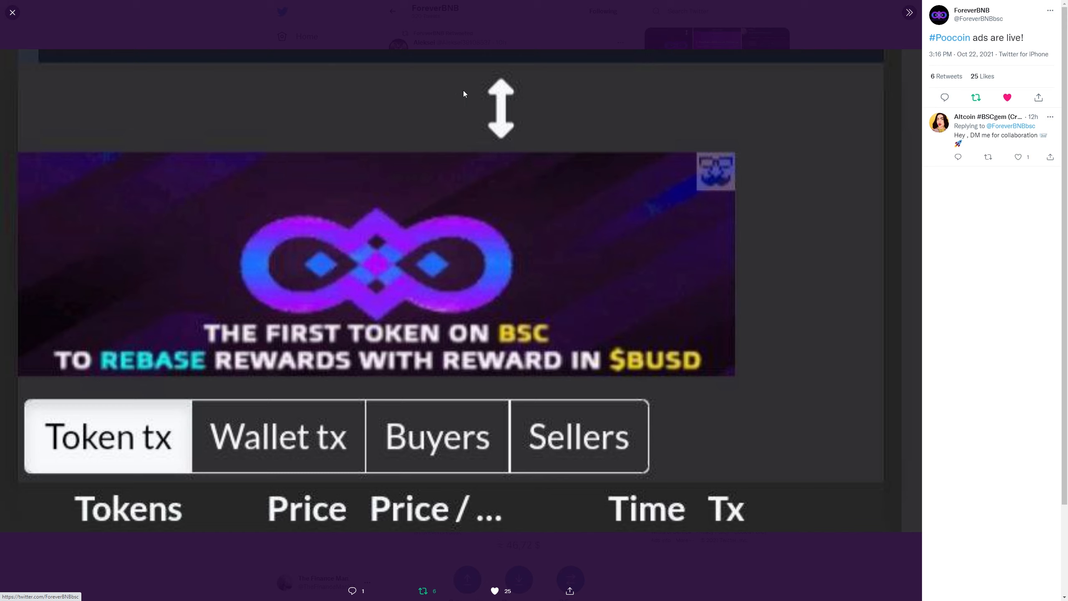
click(11, 12)
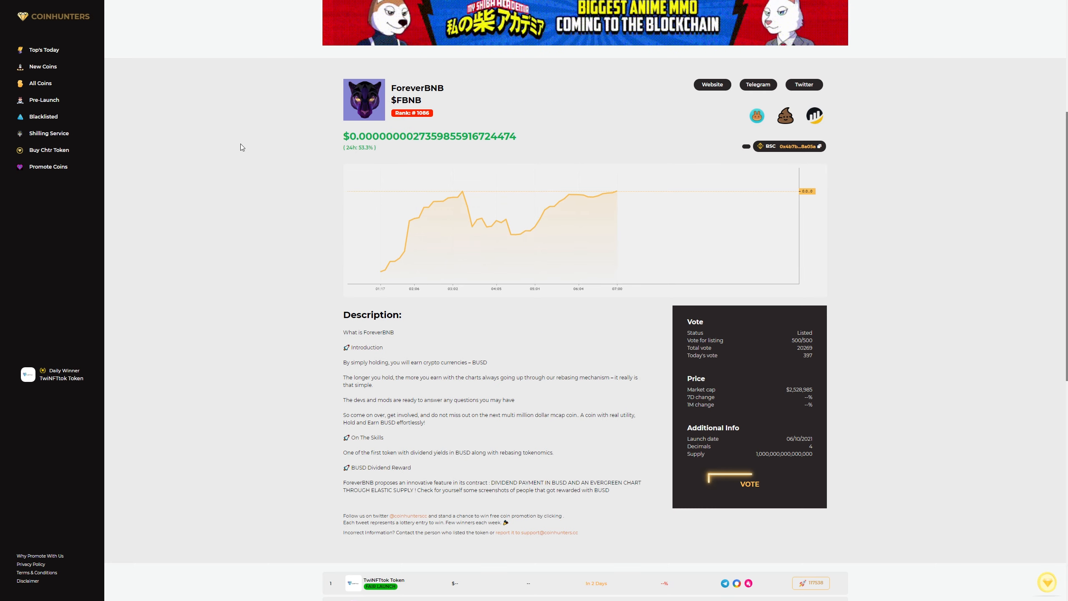
Step: Scroll the CoinHunters ForeverBNB page down to the description and Vote panel
scroll(down, 3)
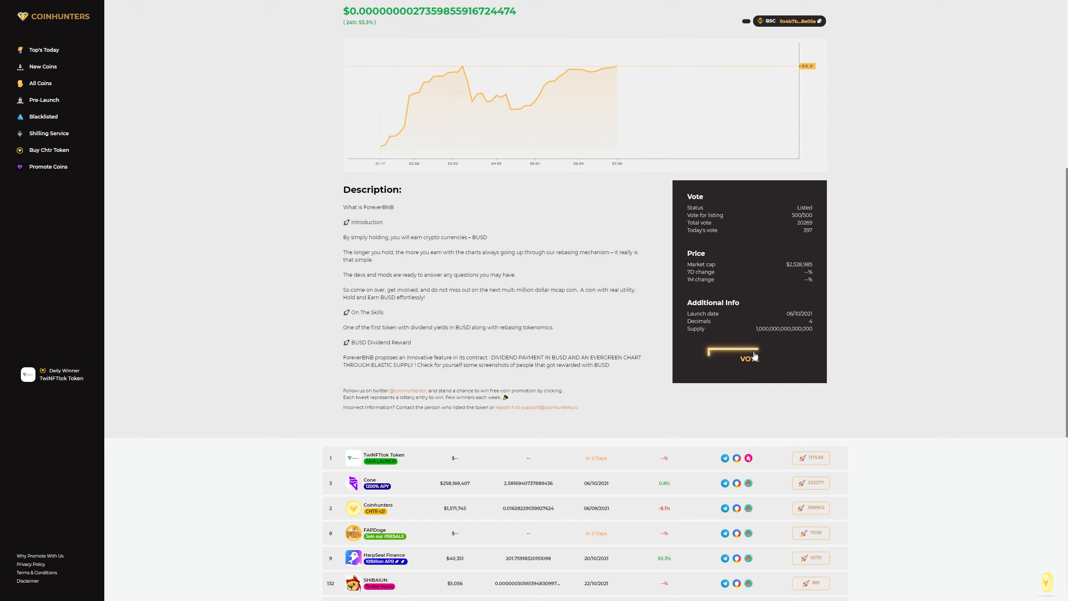
Step: Vote for ForeverBNB, pass the hCaptcha boat-image check, then vote again
click(749, 358)
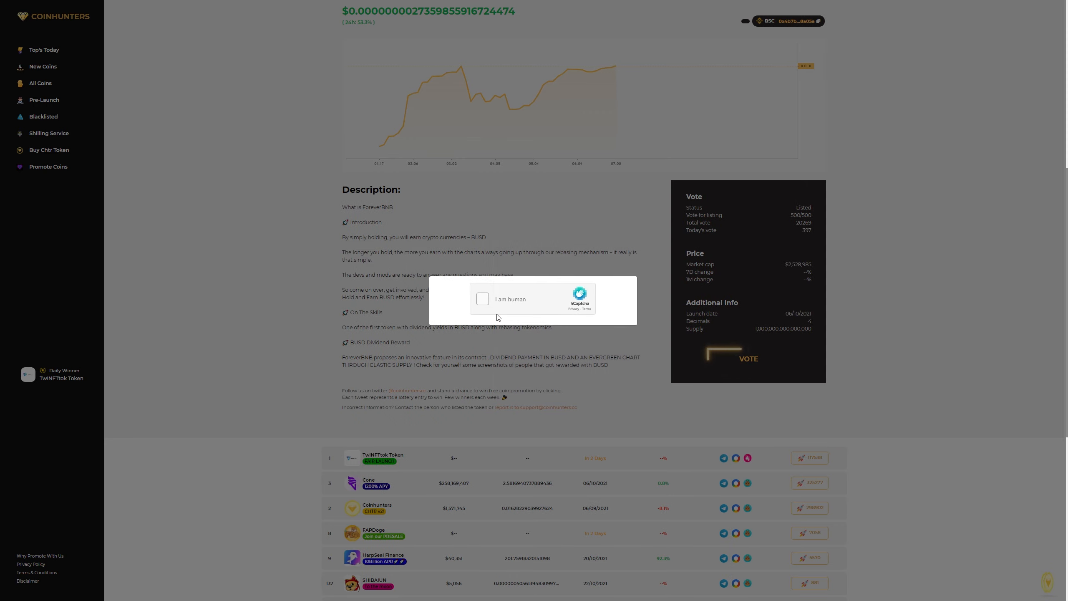
click(482, 299)
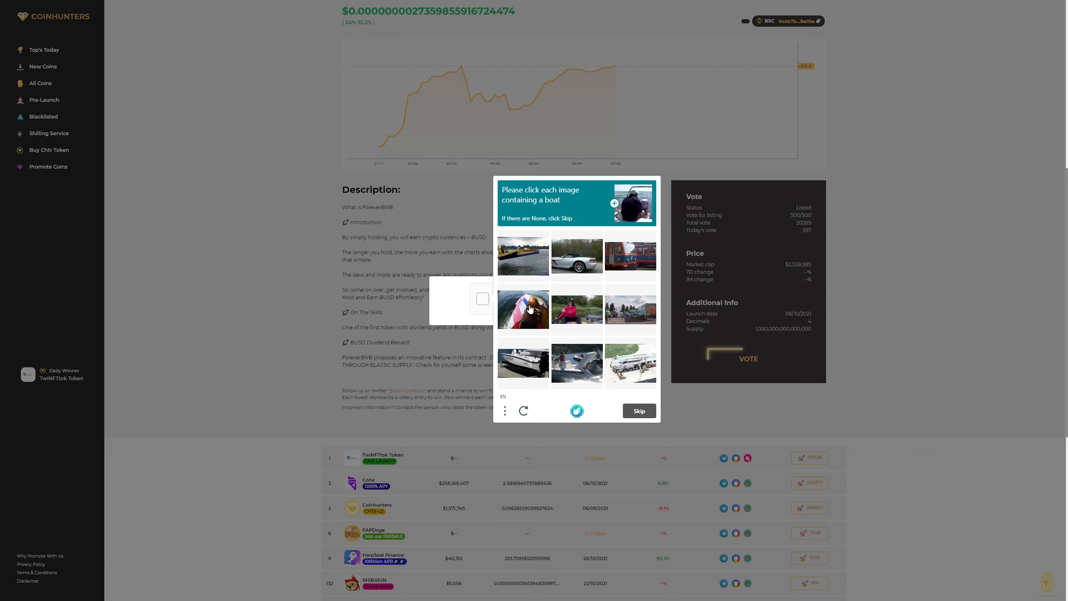
click(523, 309)
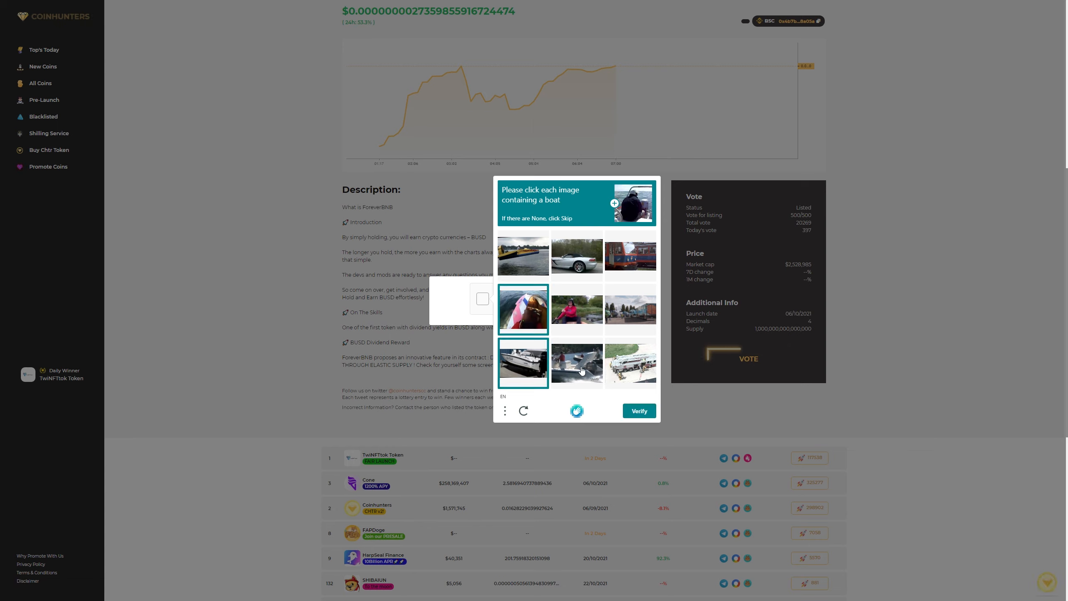
click(576, 363)
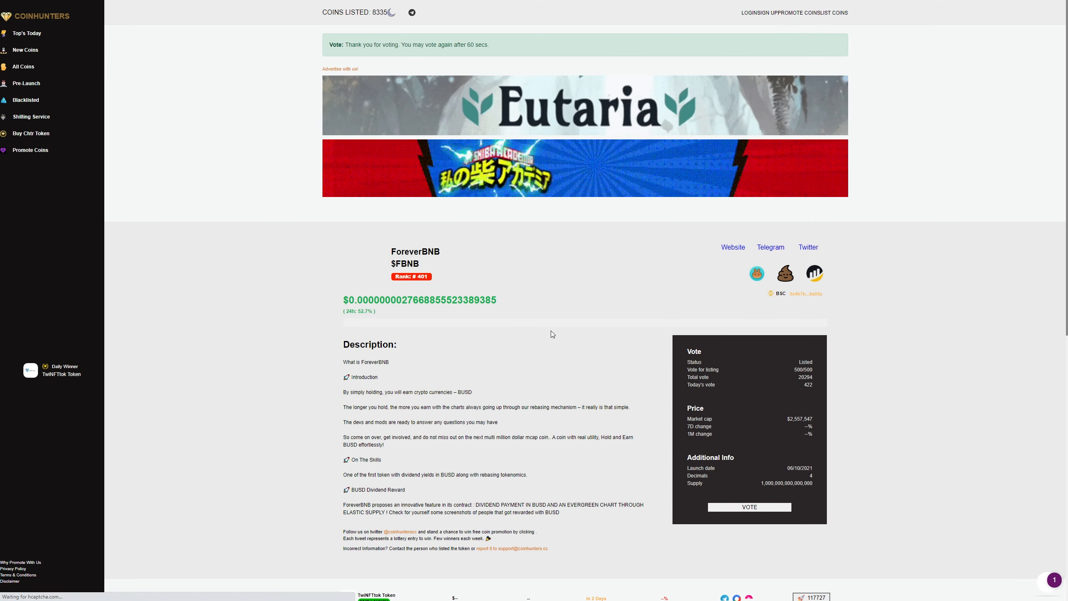
scroll(down, 3)
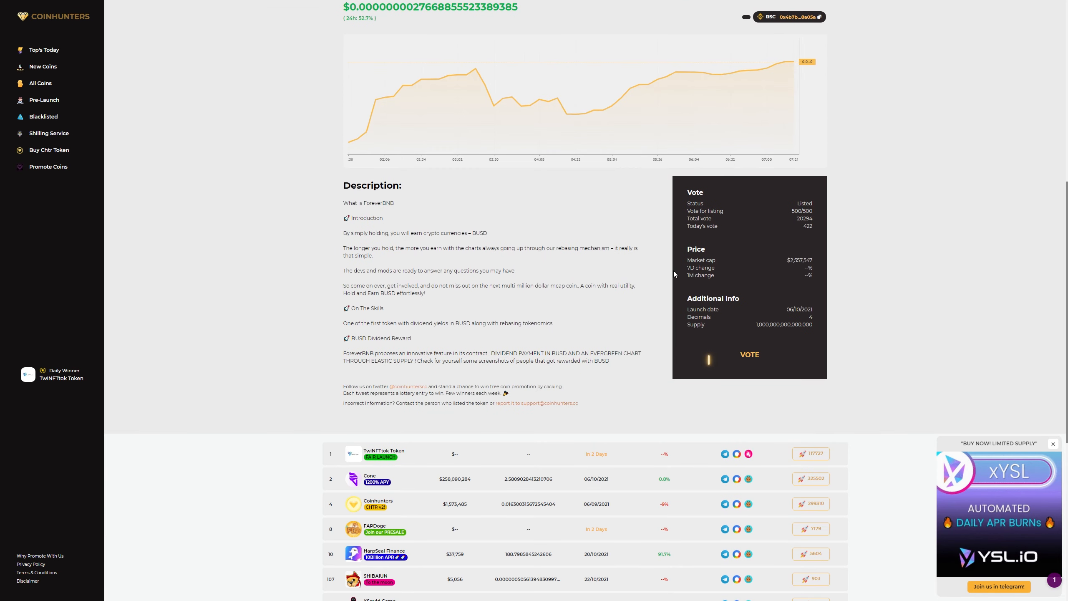
click(749, 354)
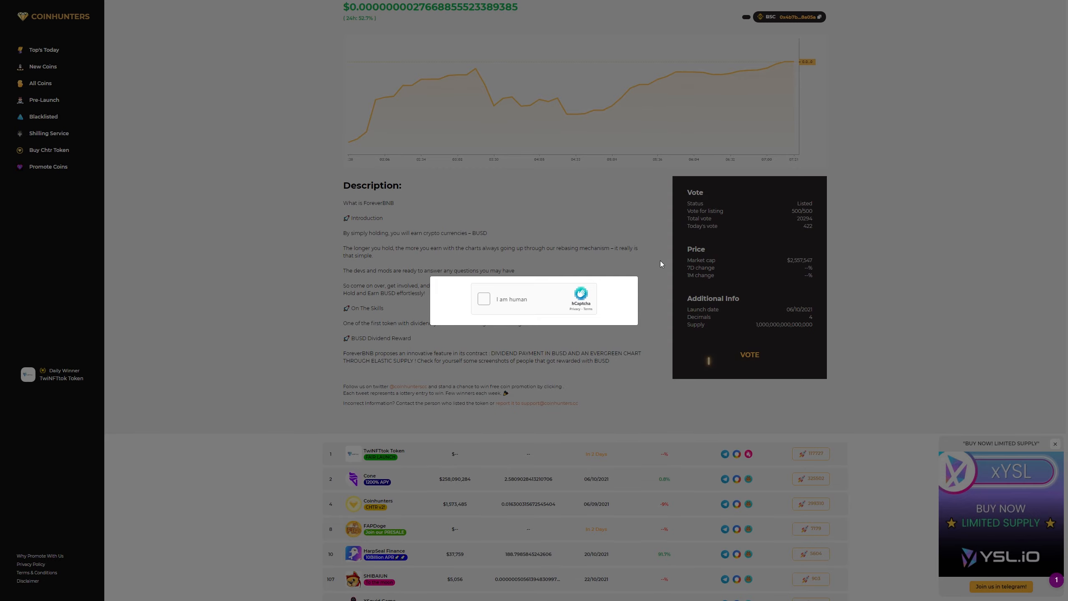
click(483, 299)
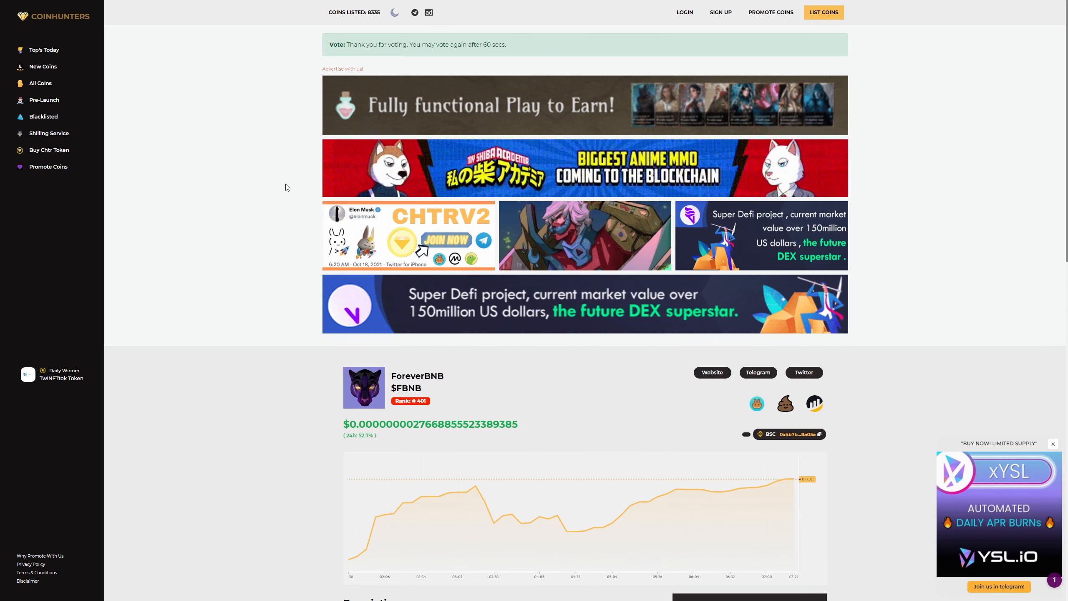
scroll(down, 3)
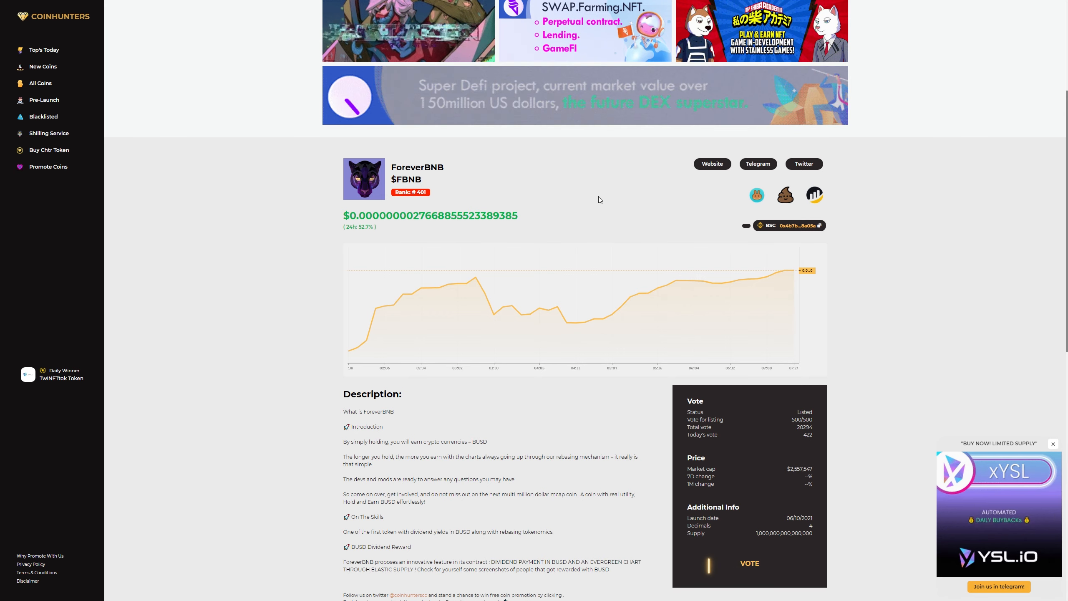
scroll(down, 3)
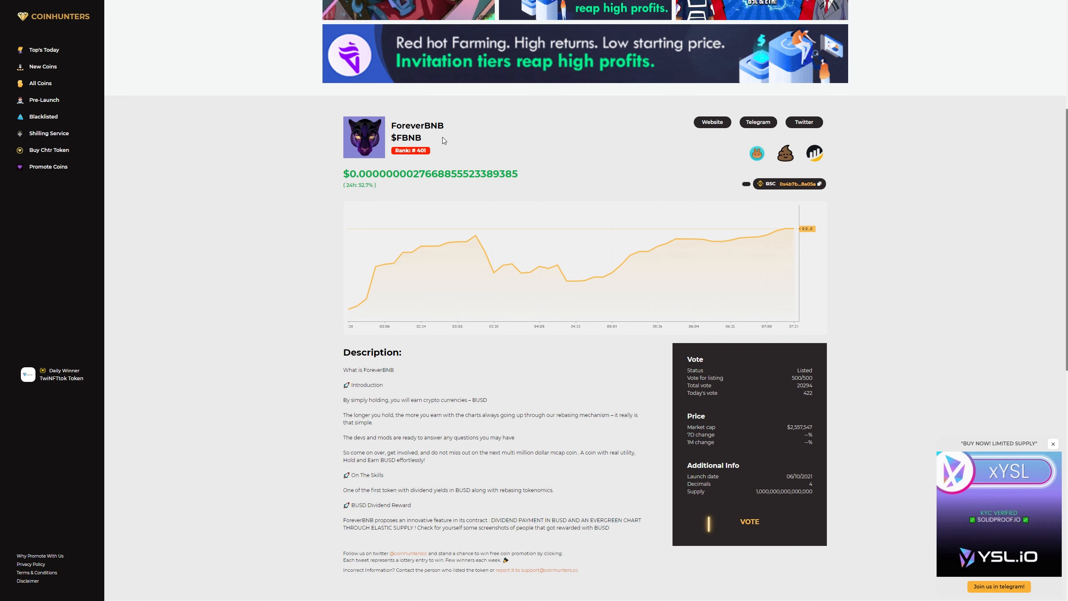
mouse_move(946, 107)
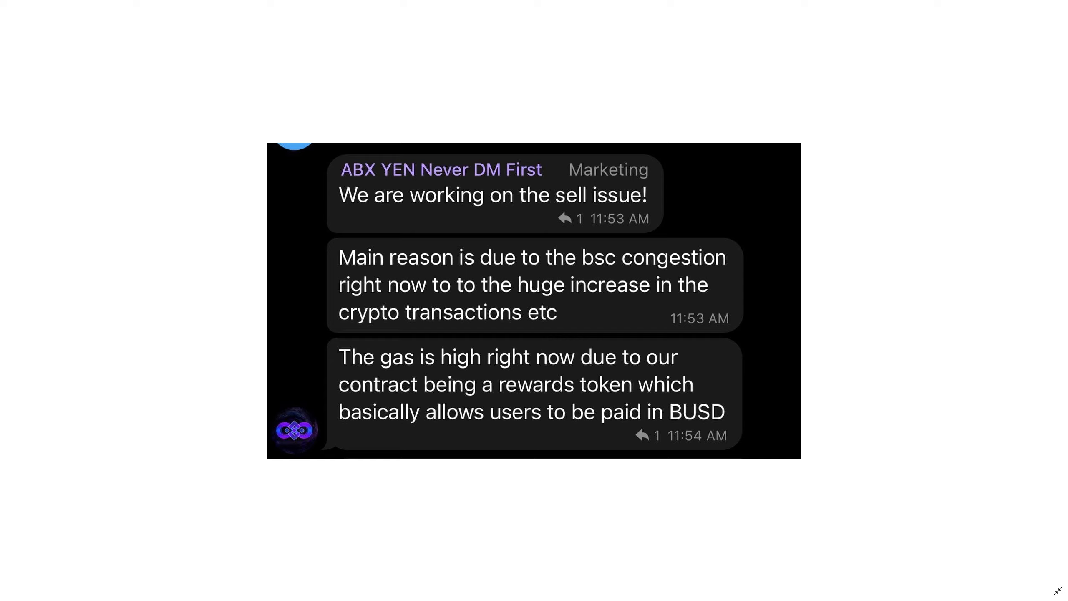
mouse_move(897, 443)
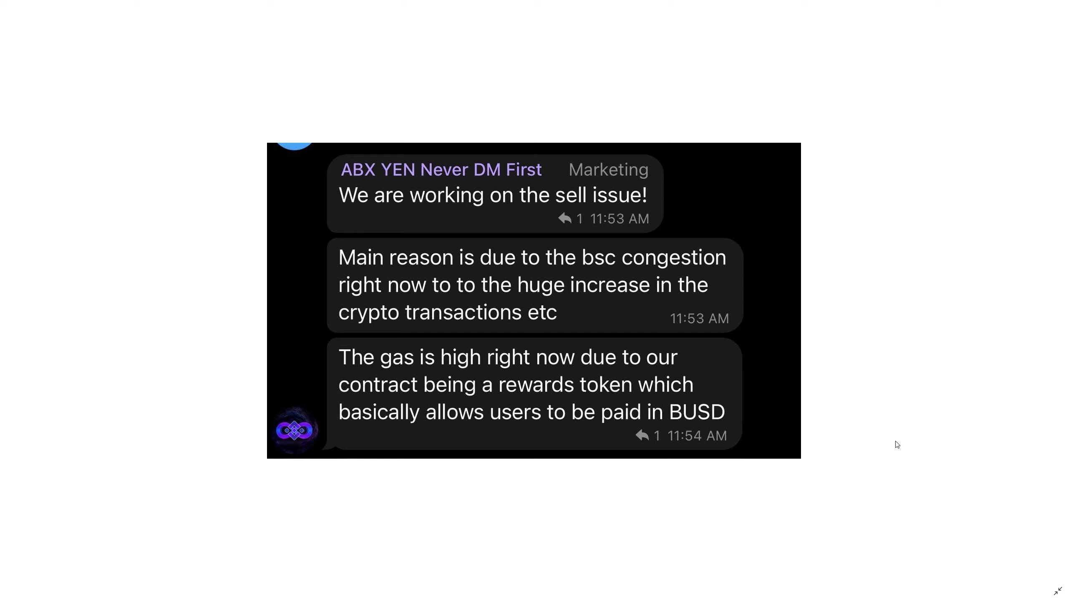
mouse_move(969, 372)
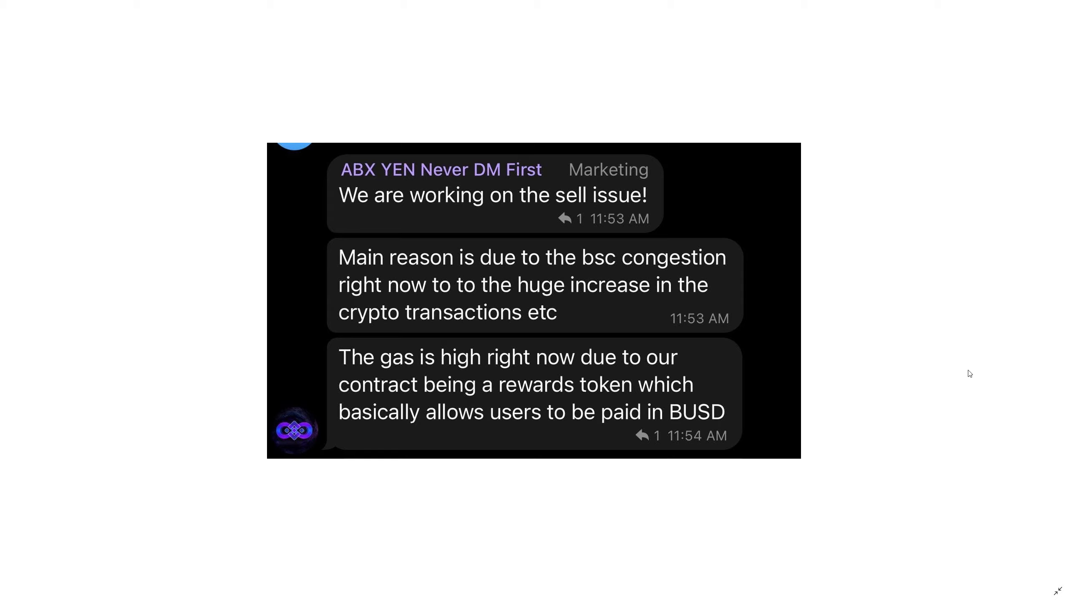